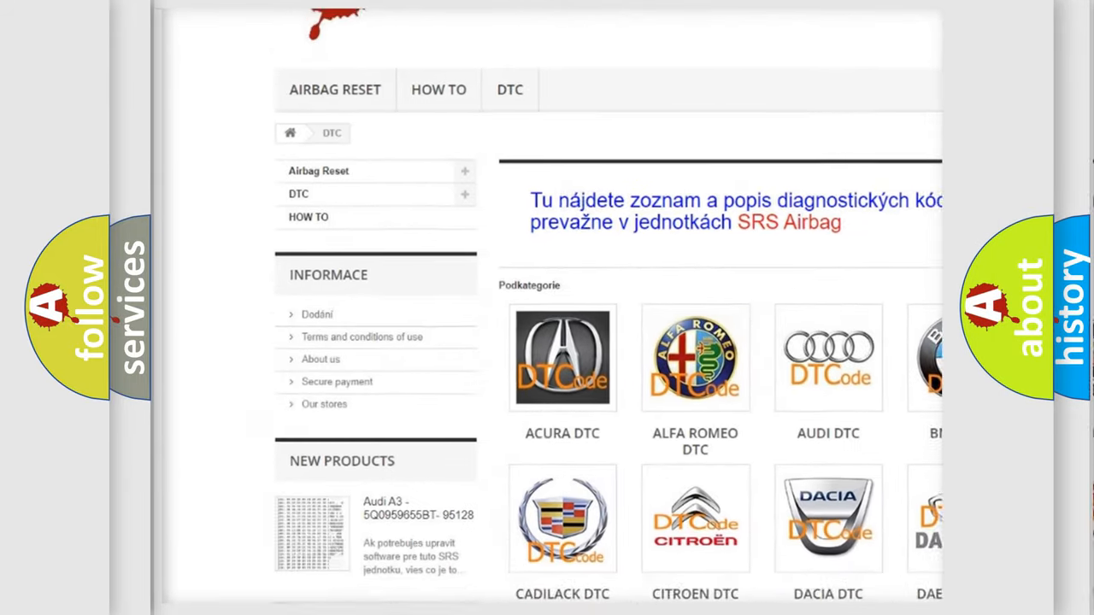
{"action": "scroll", "scroll_direction": "down", "scroll_amount": 3}
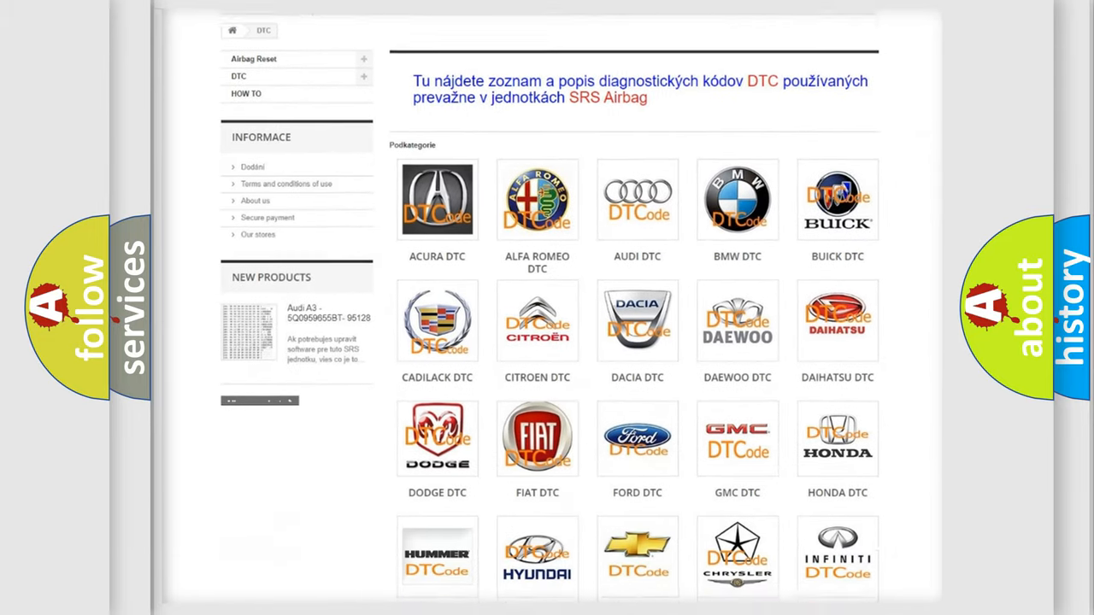
{"action": "scroll", "scroll_direction": "down", "scroll_amount": 3}
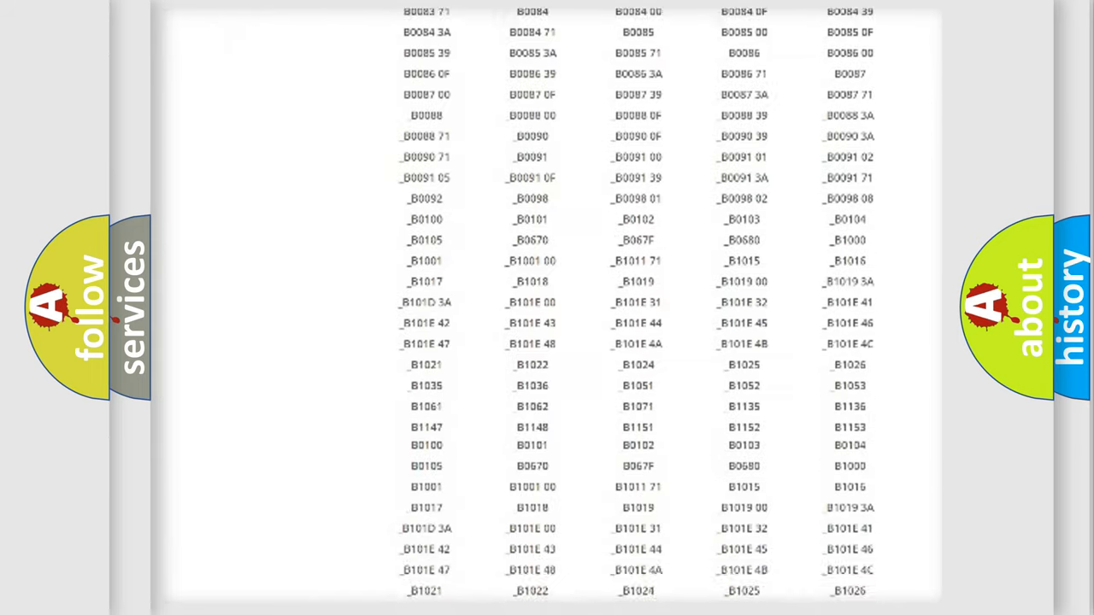
{"action": "scroll", "scroll_direction": "up", "scroll_amount": 3}
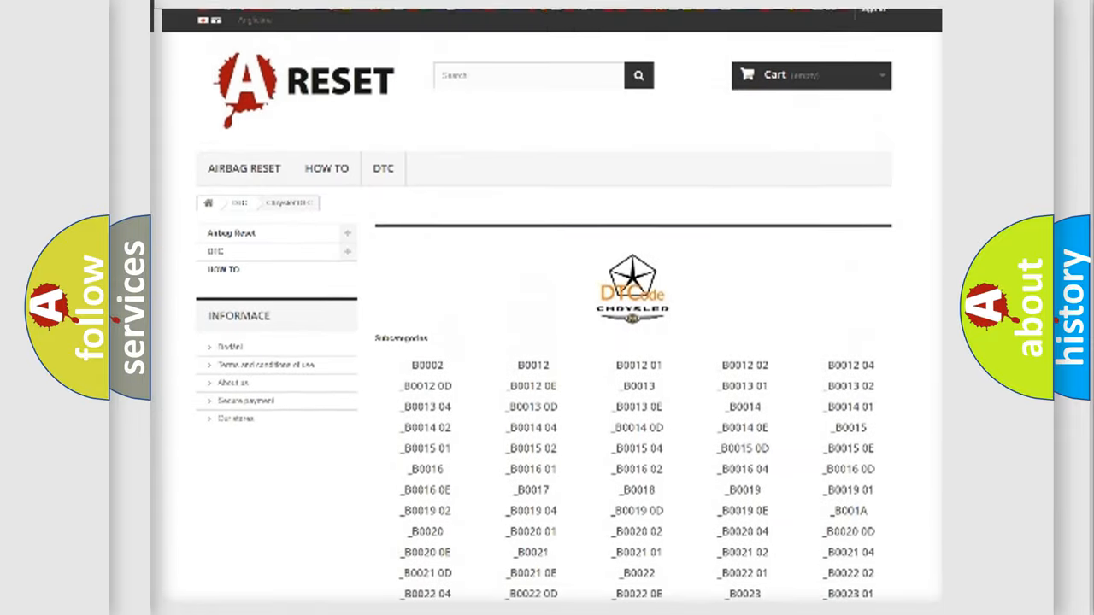